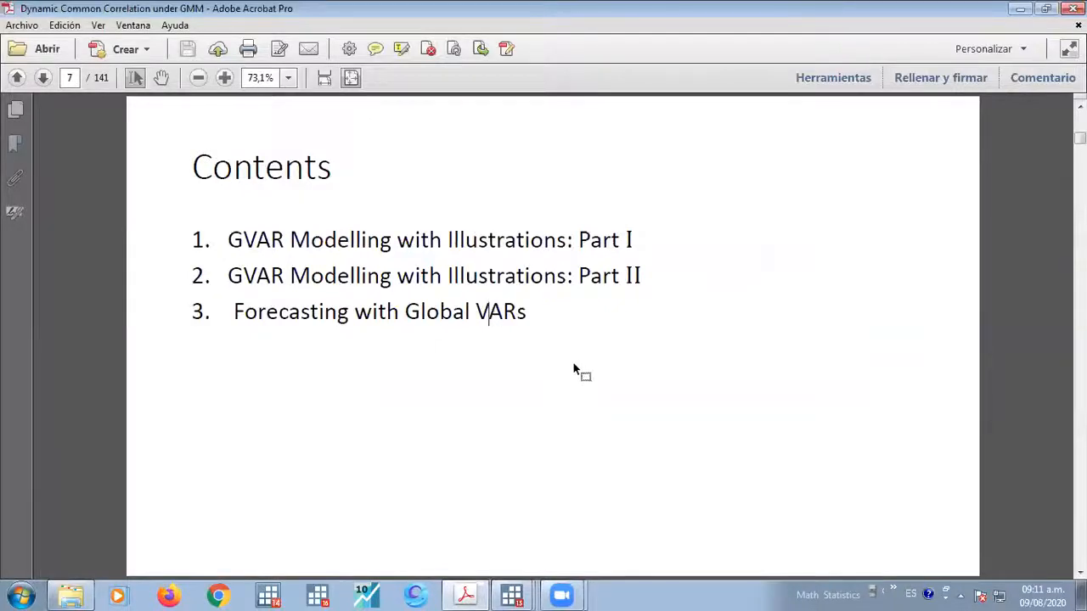
Minimize Acrobat to the desktop and launch Chrome on a new Google tab
left_click(560, 595)
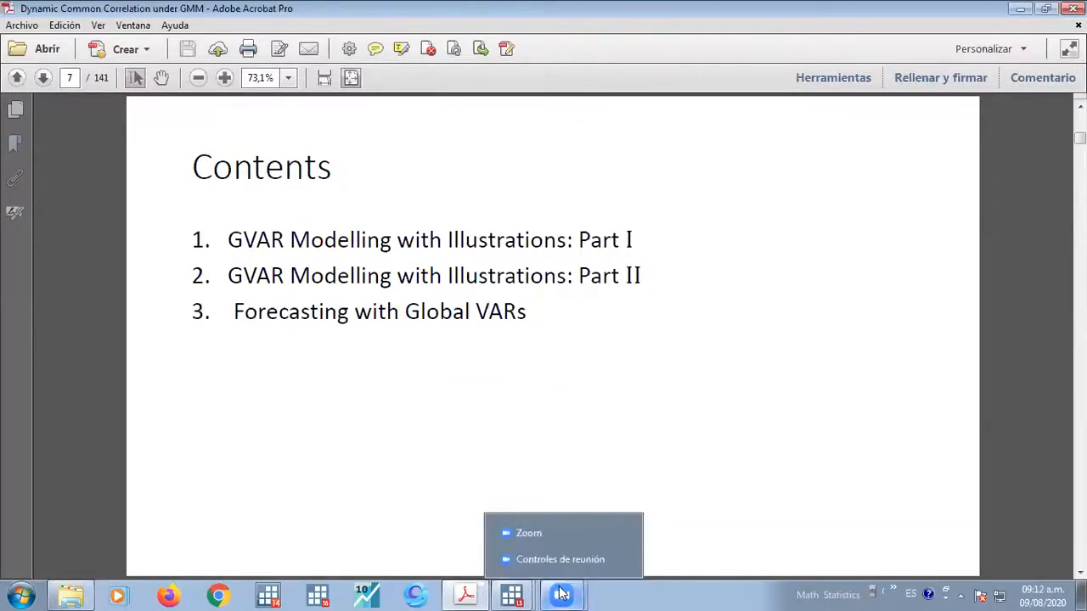
mouse_move(466, 560)
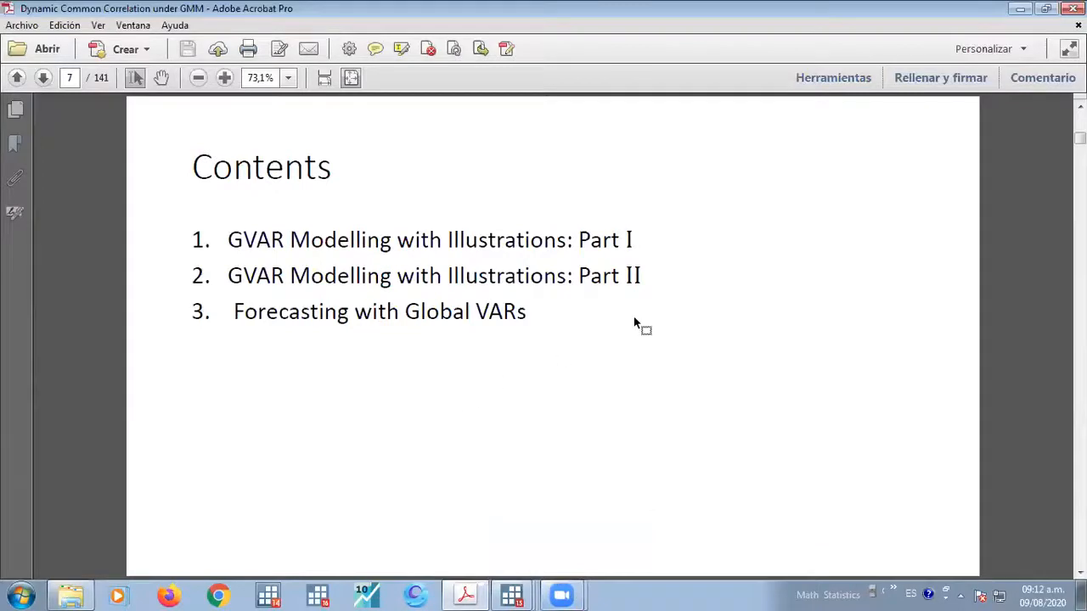
mouse_move(176, 272)
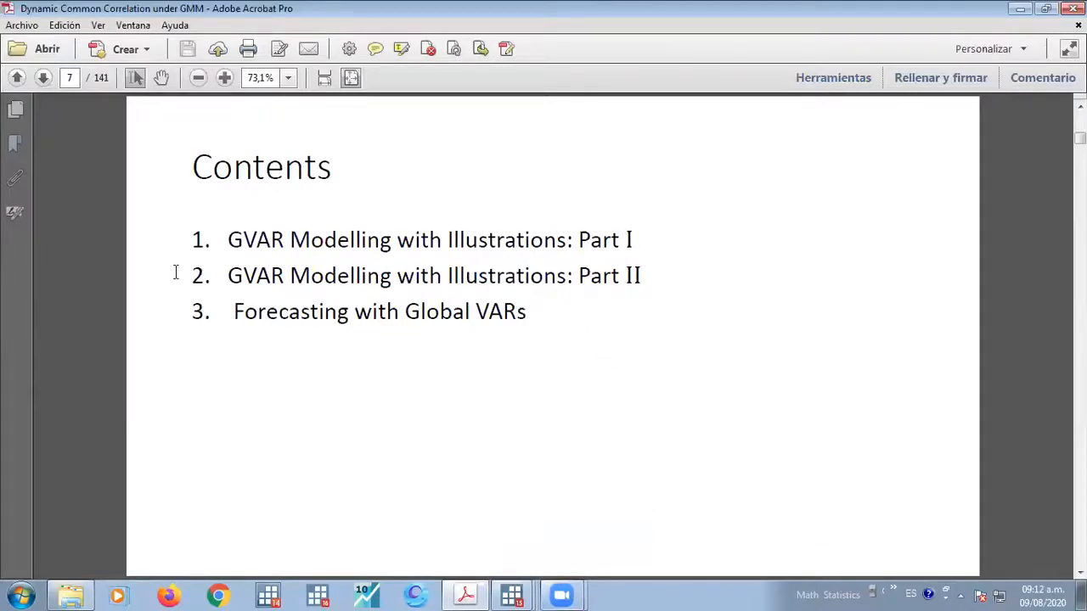
mouse_move(166, 287)
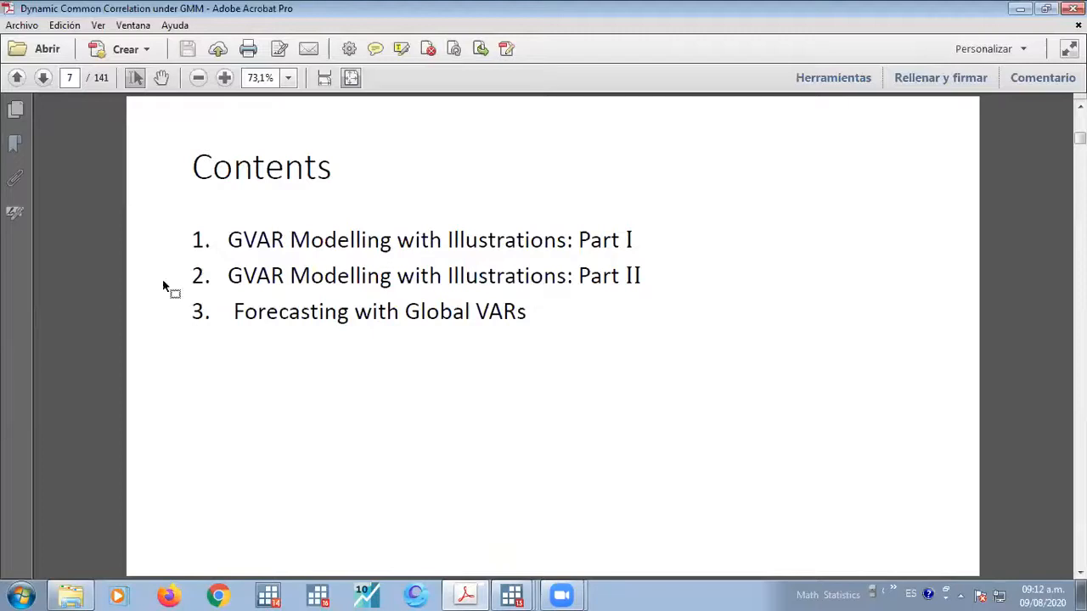
left_click(40, 78)
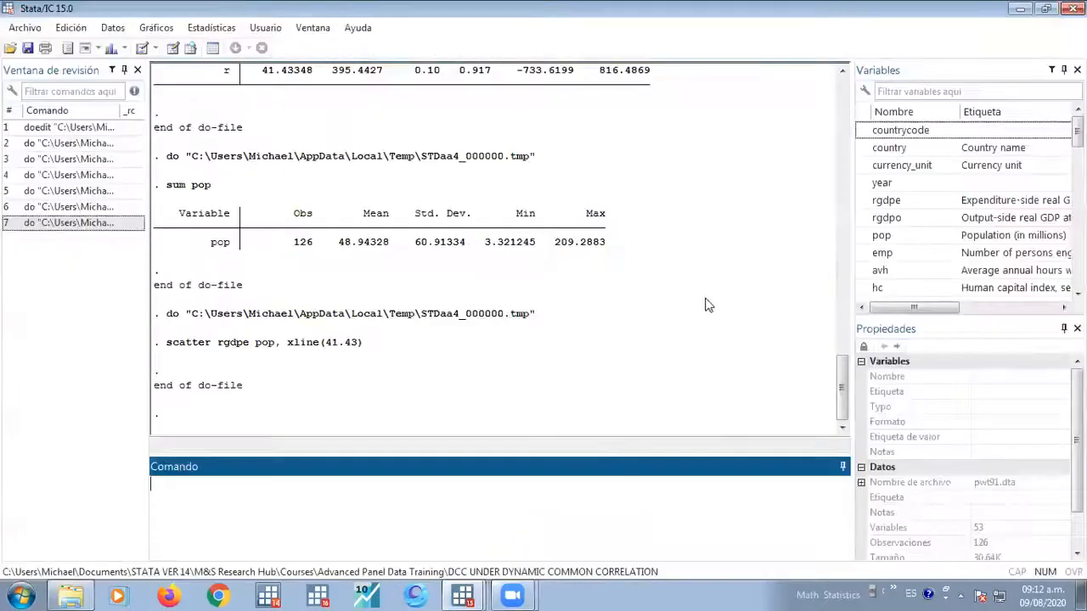
mouse_move(581, 316)
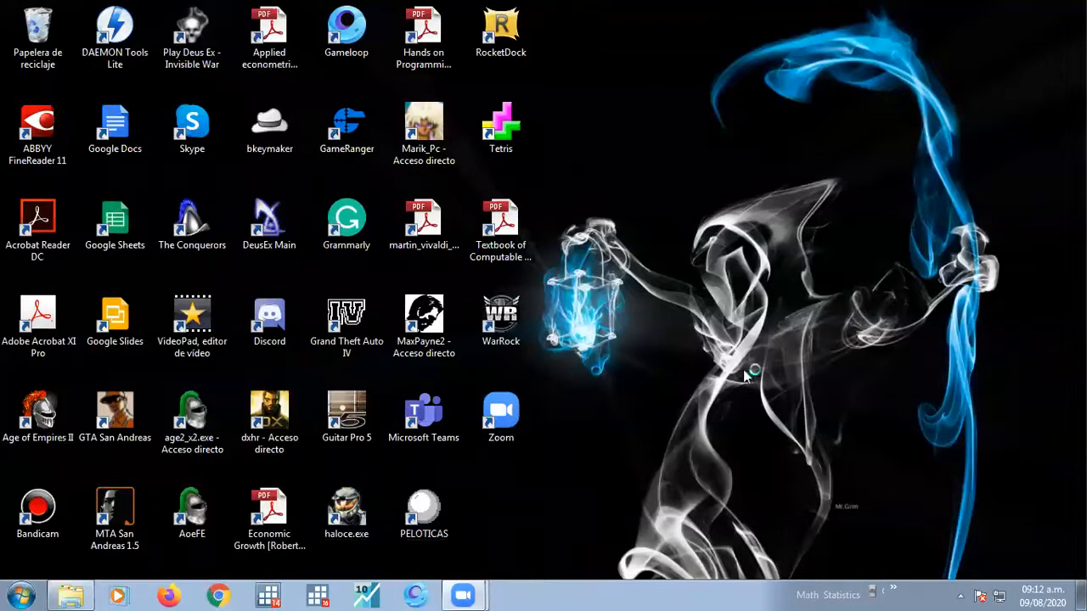
mouse_move(689, 318)
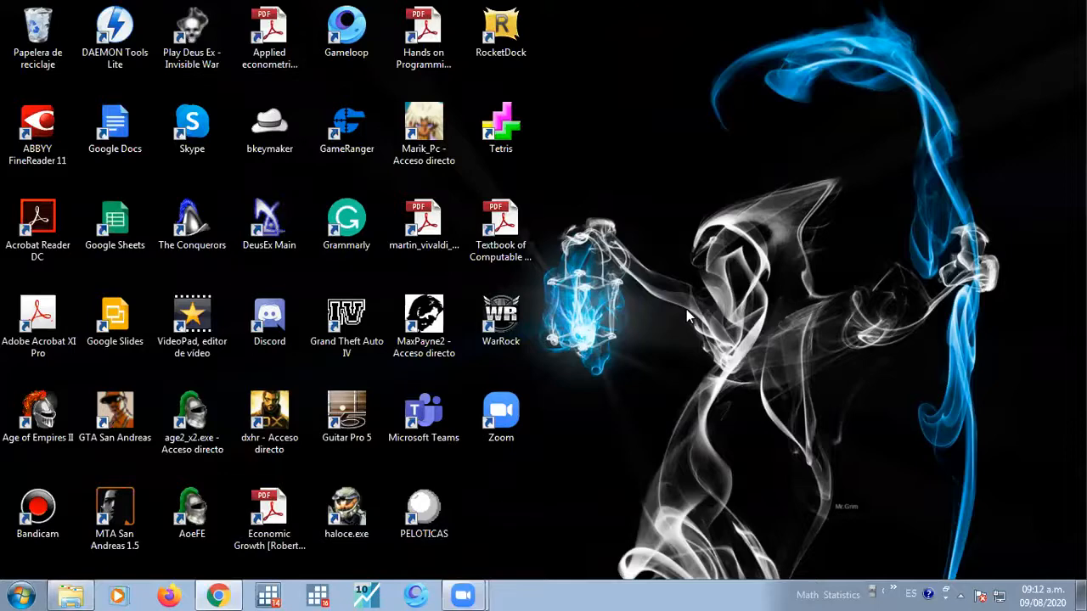
left_click(217, 591)
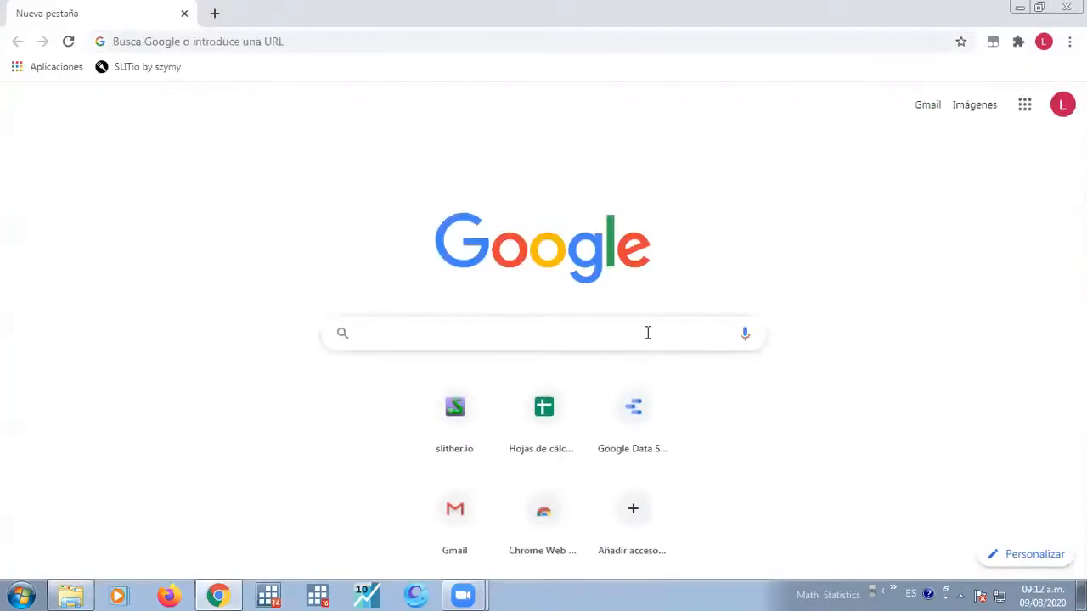
Search Google for 'global VAR matlab', then return to the 'global VAR' results
type("global VAR")
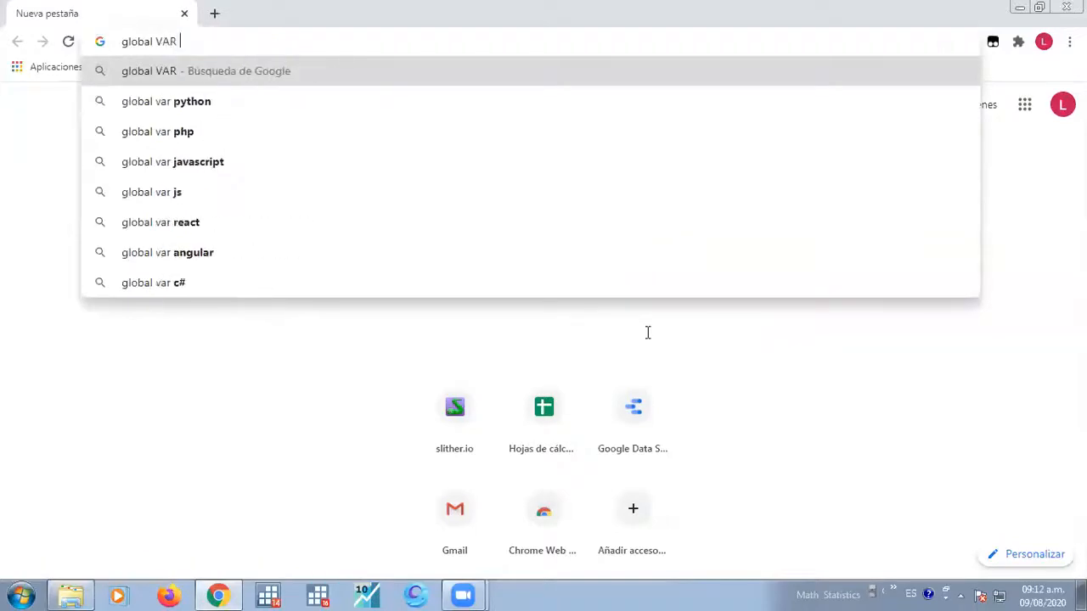
type("matla")
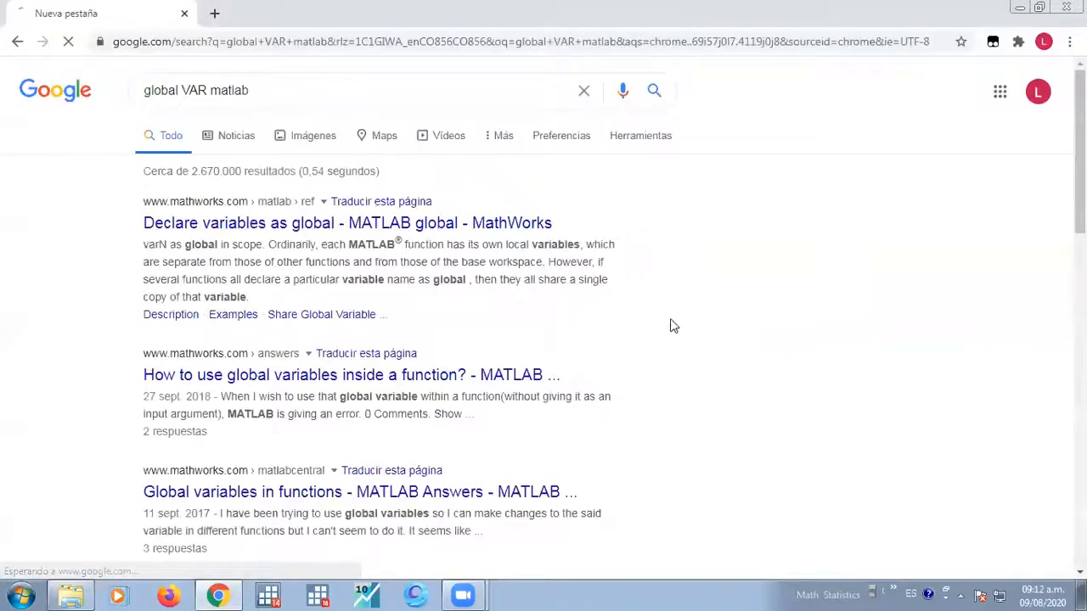
scroll("down", 3)
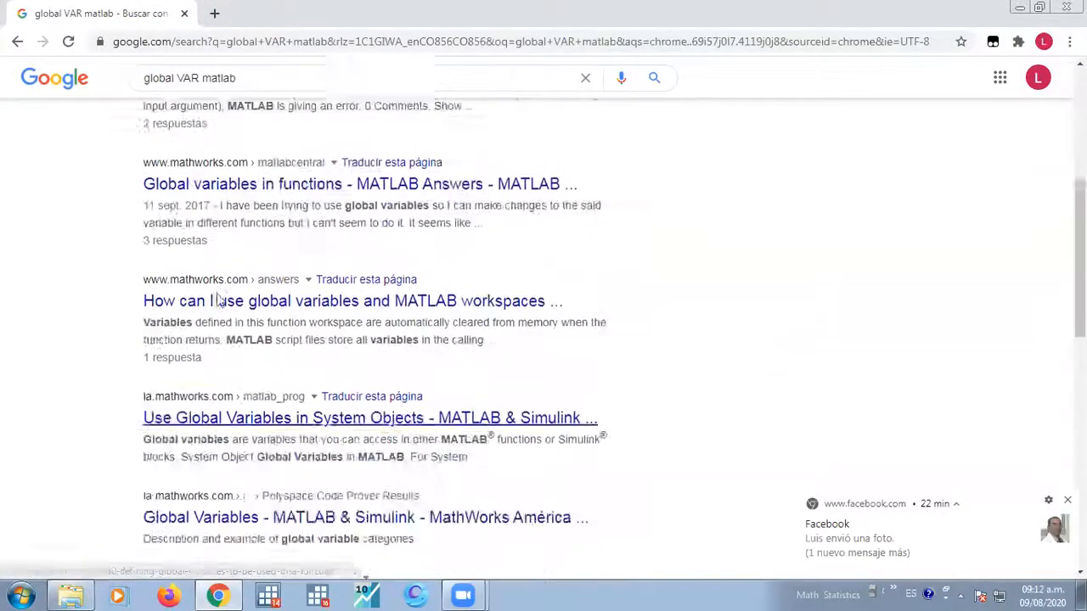
left_click(255, 90)
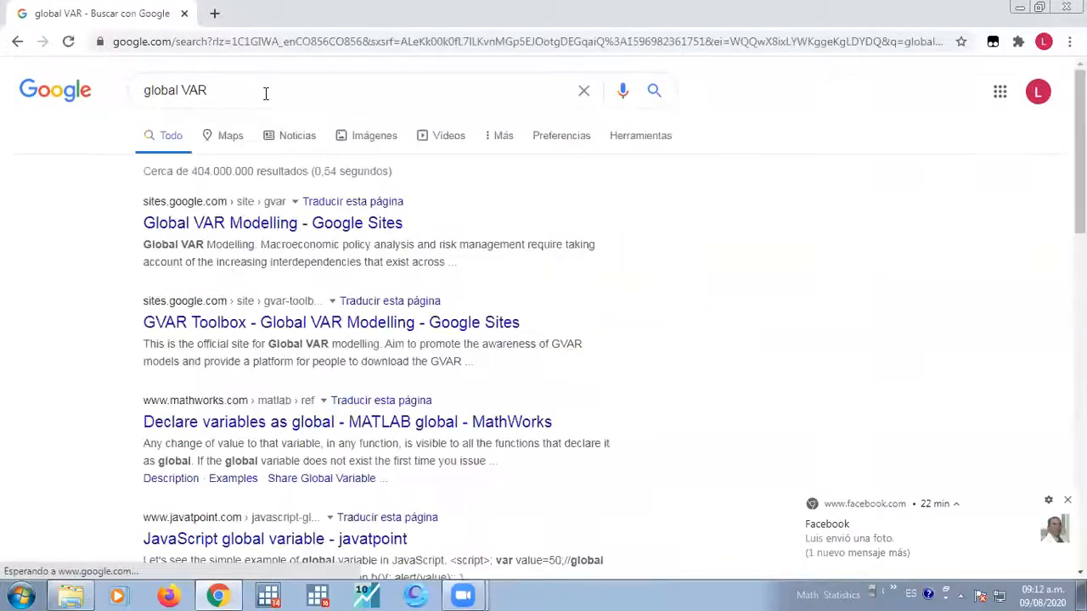
Open the Global VAR Modelling site result and reveal the GVAR Toolbox dropdown pages
left_click(250, 222)
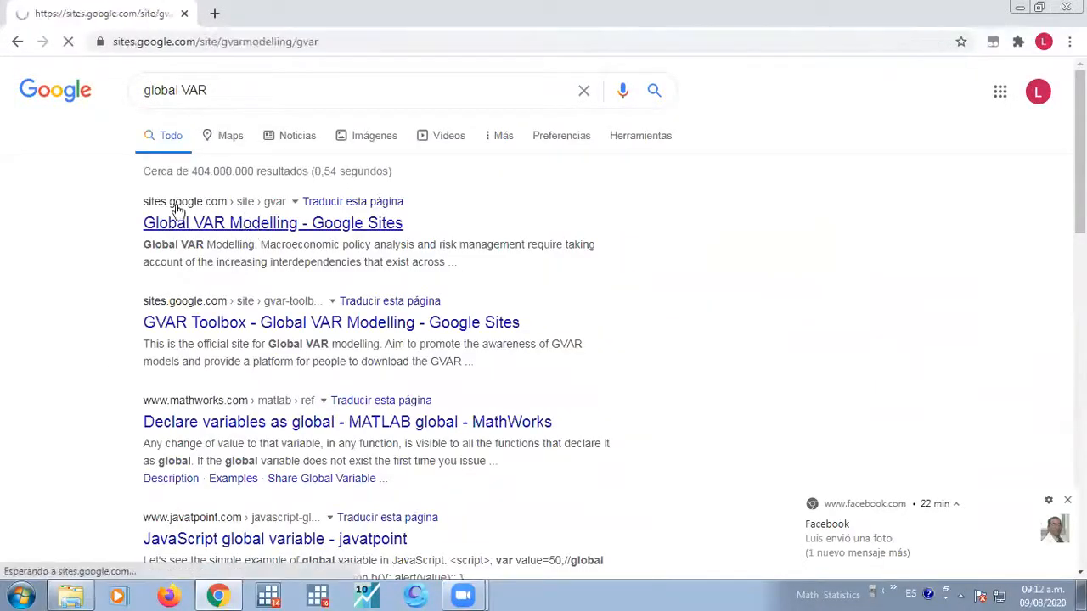
left_click(243, 223)
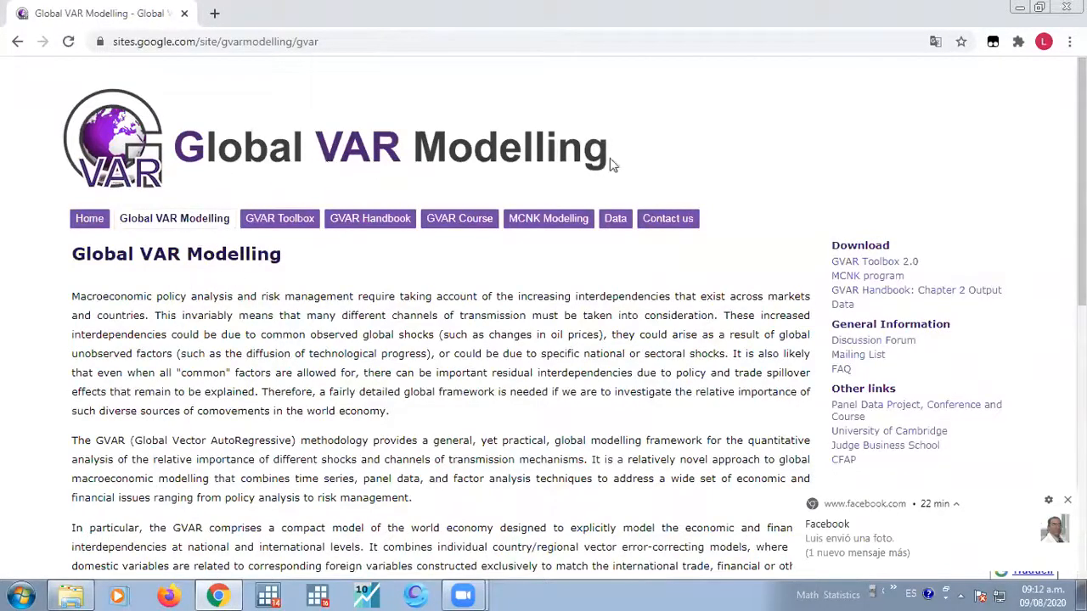
scroll("down", 3)
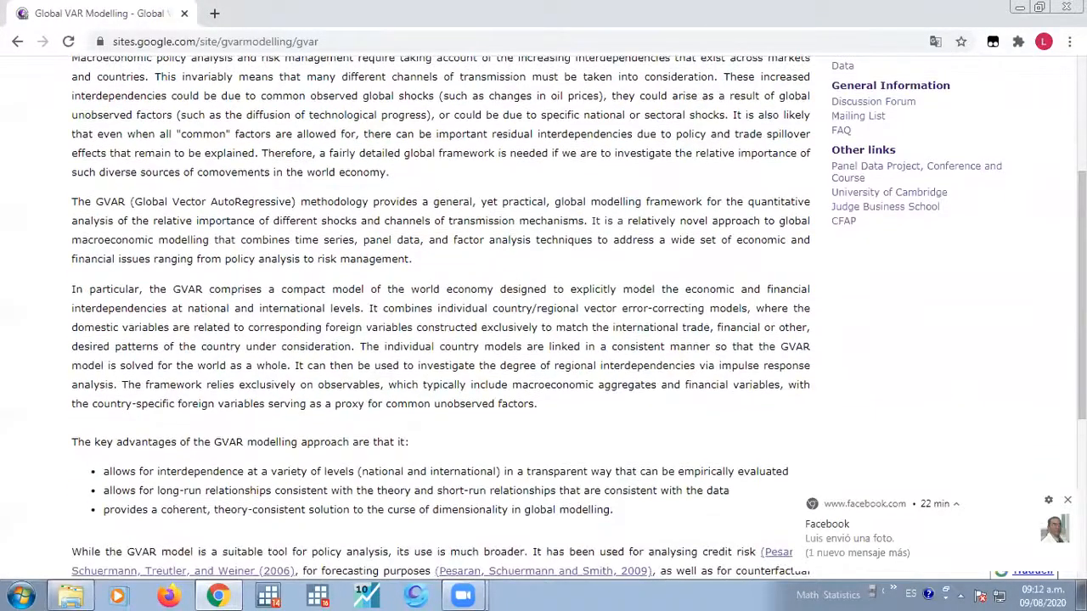
scroll("down", 3)
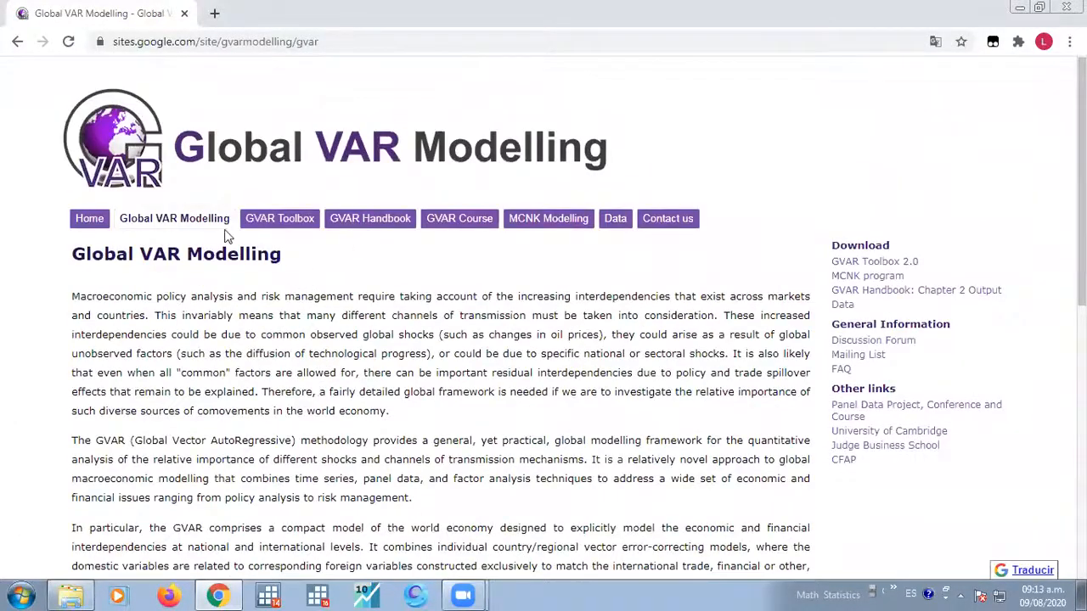
left_click(278, 218)
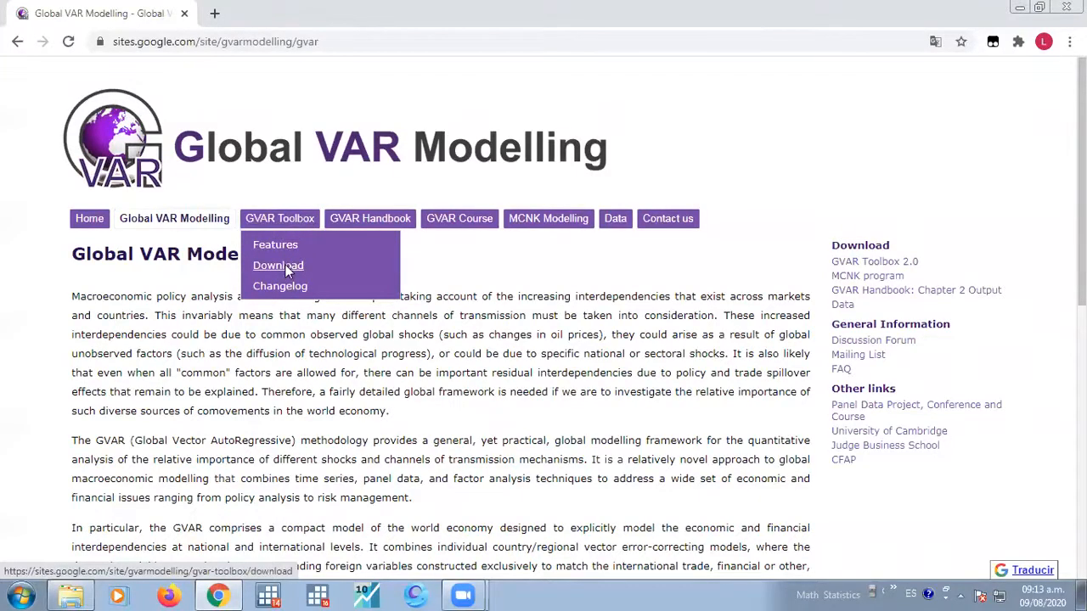
Go to the GVAR Toolbox Download page and review the version 2.0 link and notes
left_click(278, 265)
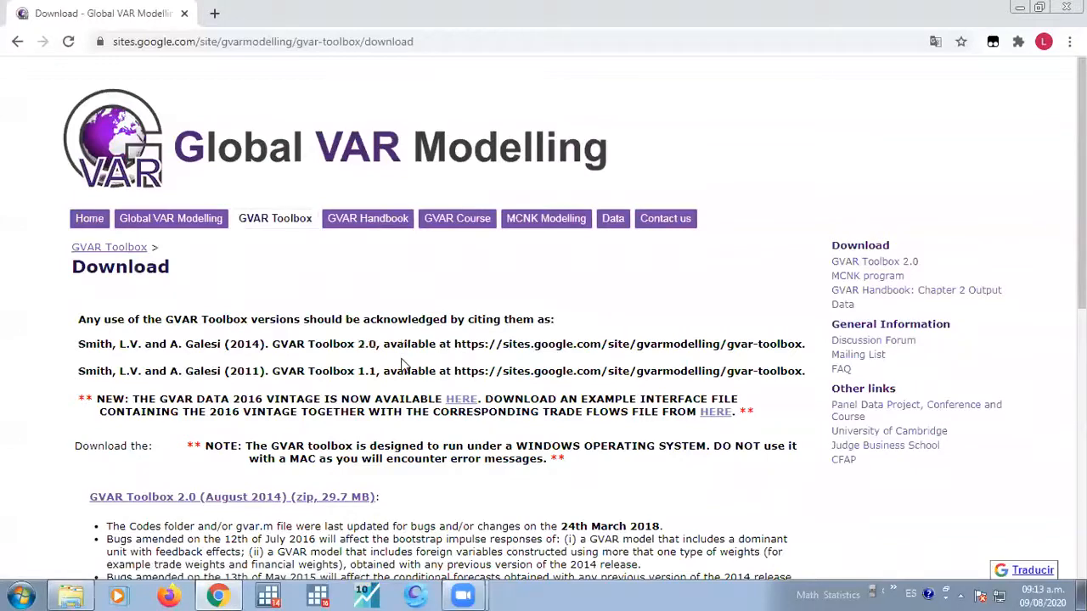
scroll("down", 3)
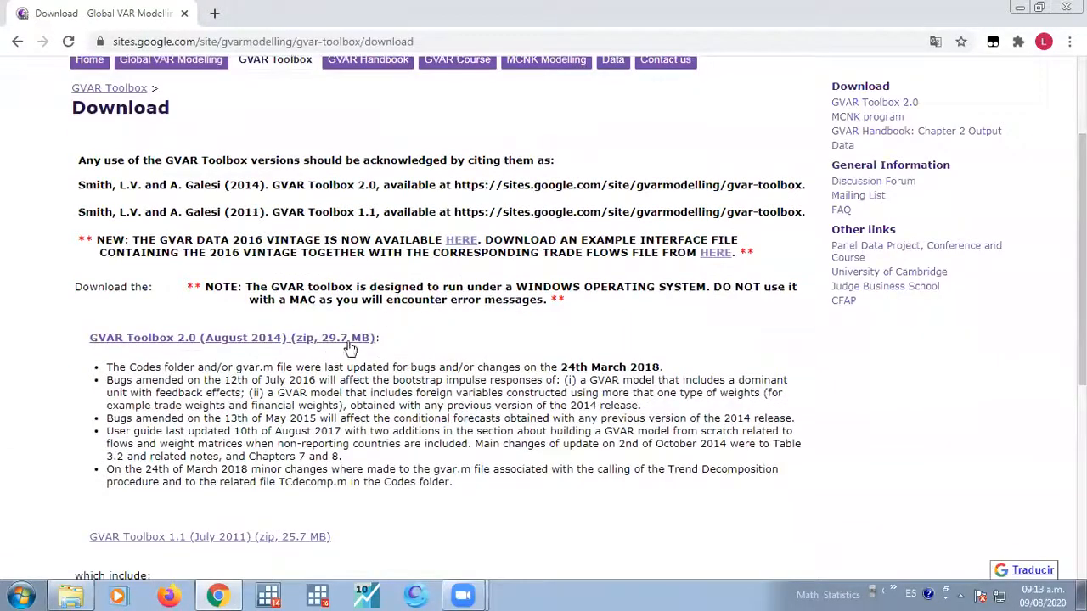
mouse_move(682, 370)
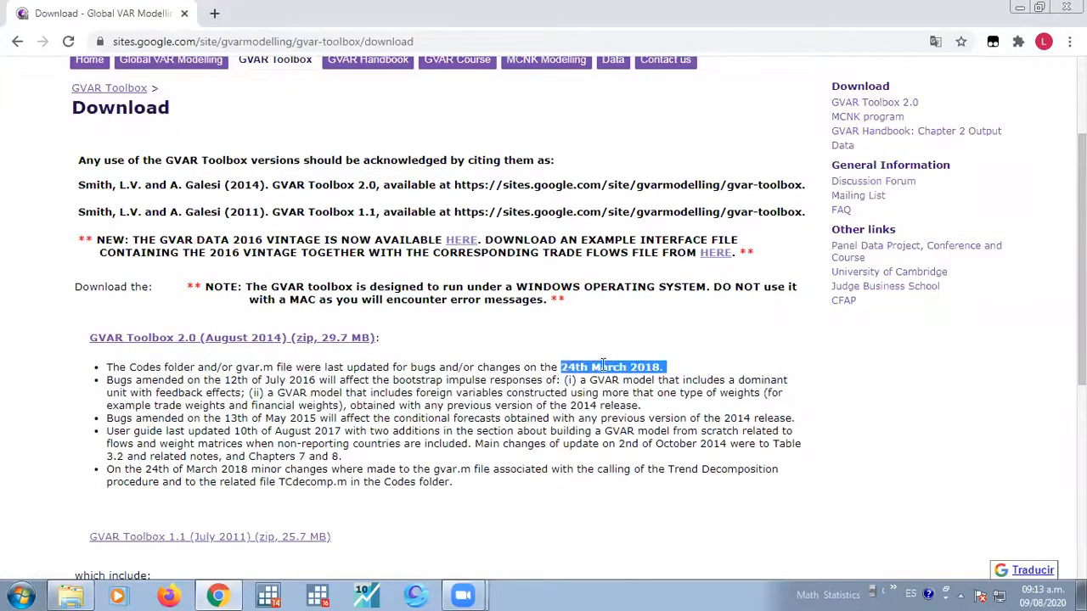
scroll("down", 3)
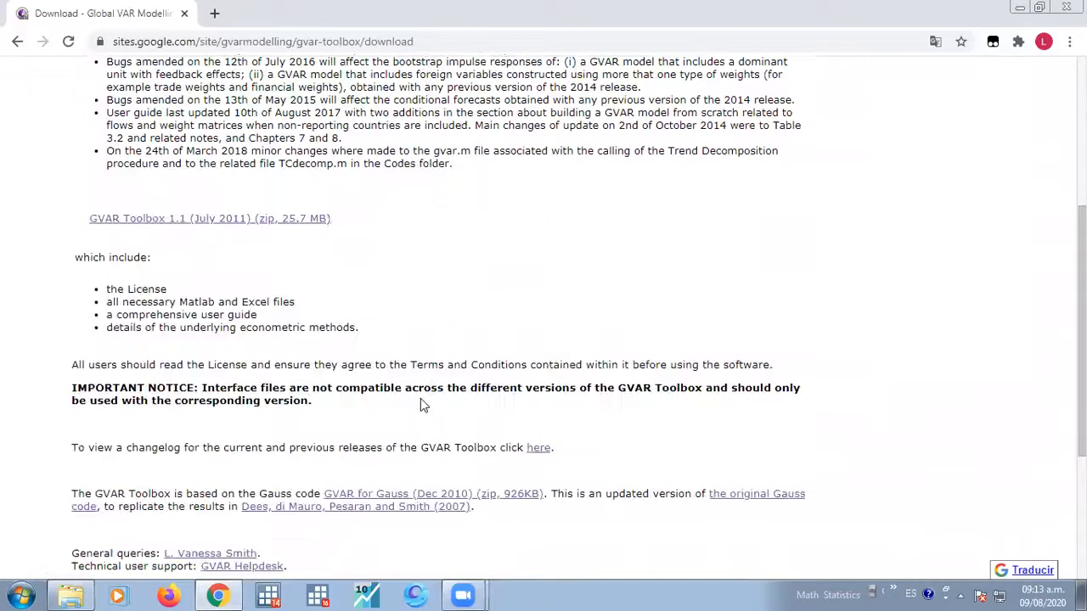
scroll("up", 3)
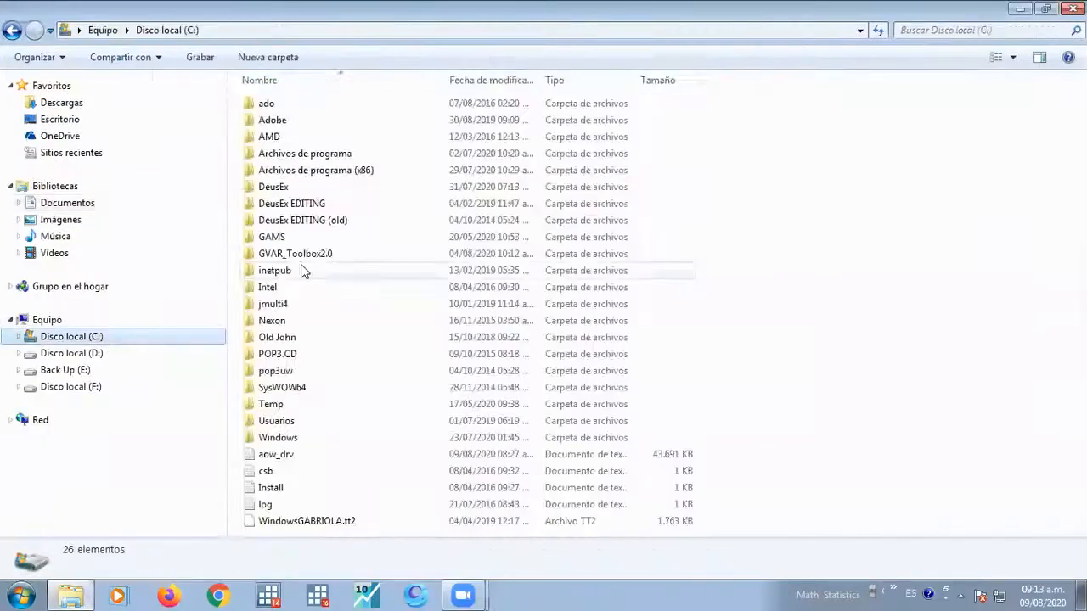
Browse the GVAR_Toolbox2.0 folder and open 'User Guide for GVAR Toolbox 2.0'
double_click(296, 253)
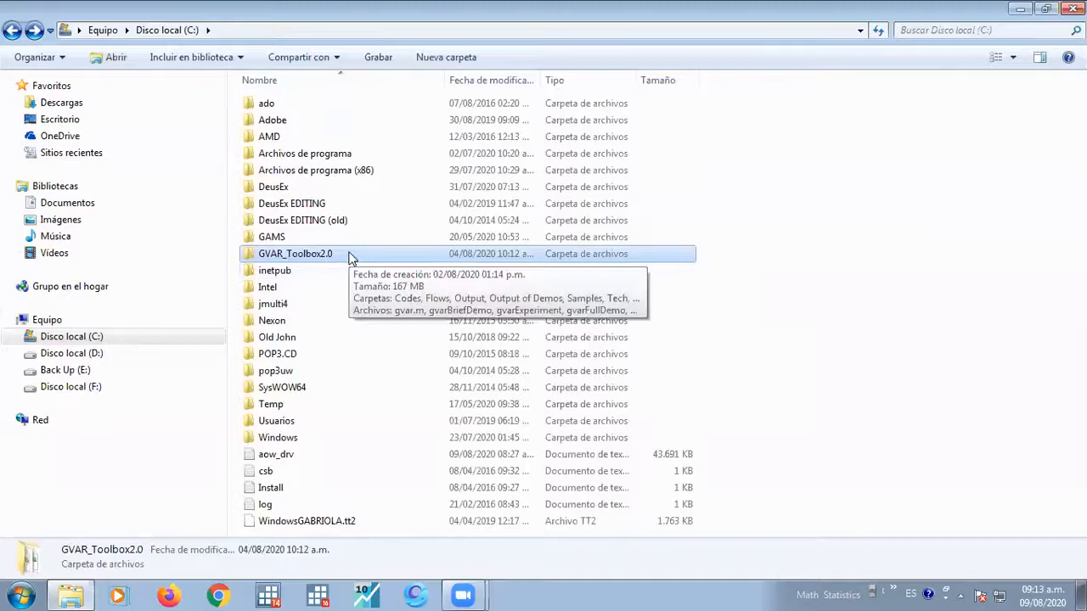
double_click(296, 253)
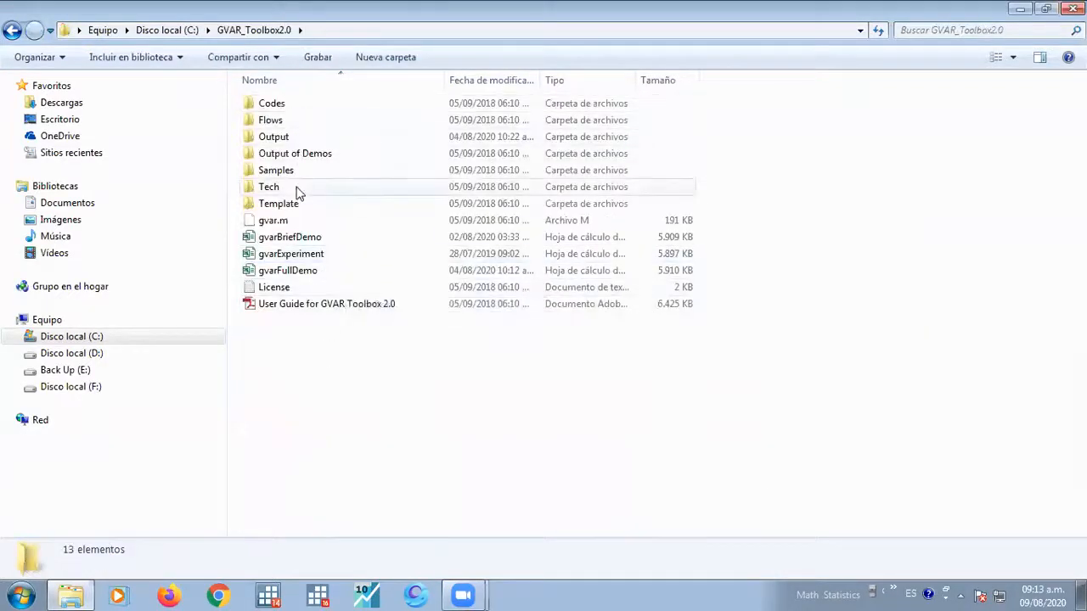
mouse_move(323, 207)
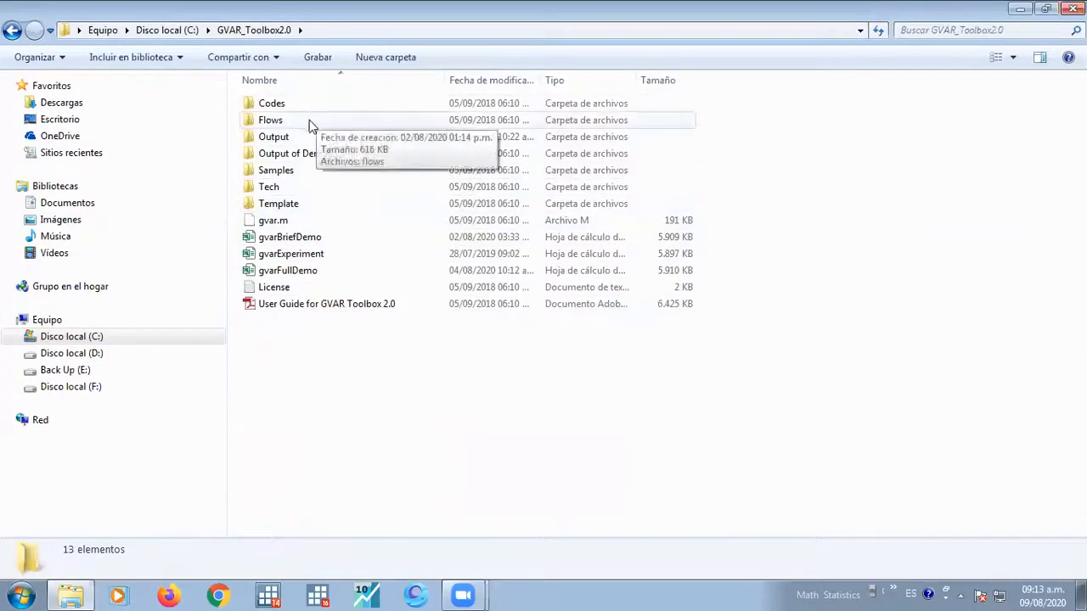
mouse_move(303, 238)
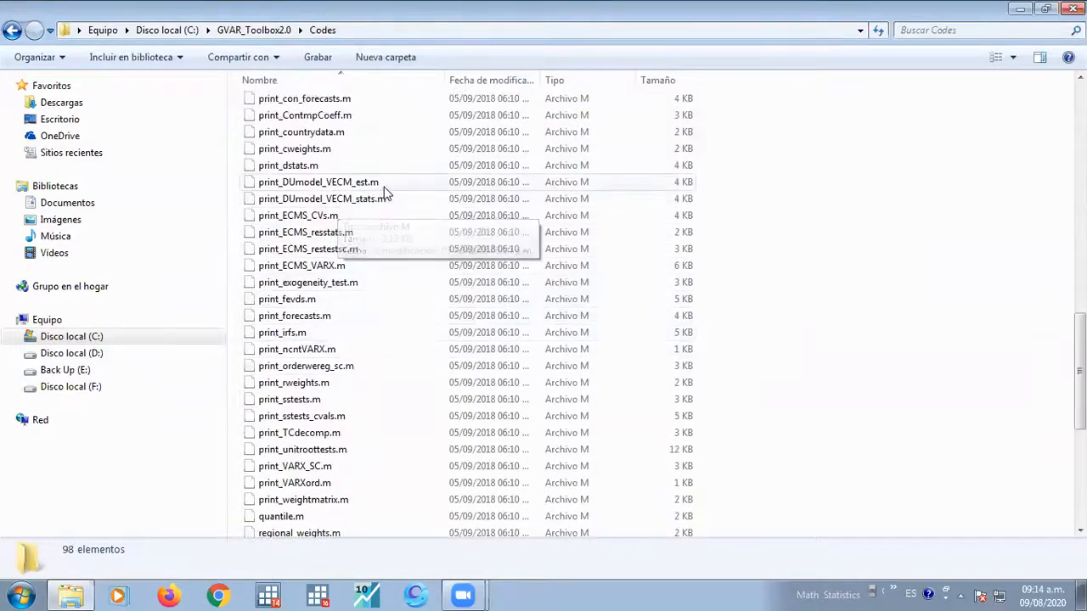
mouse_move(349, 199)
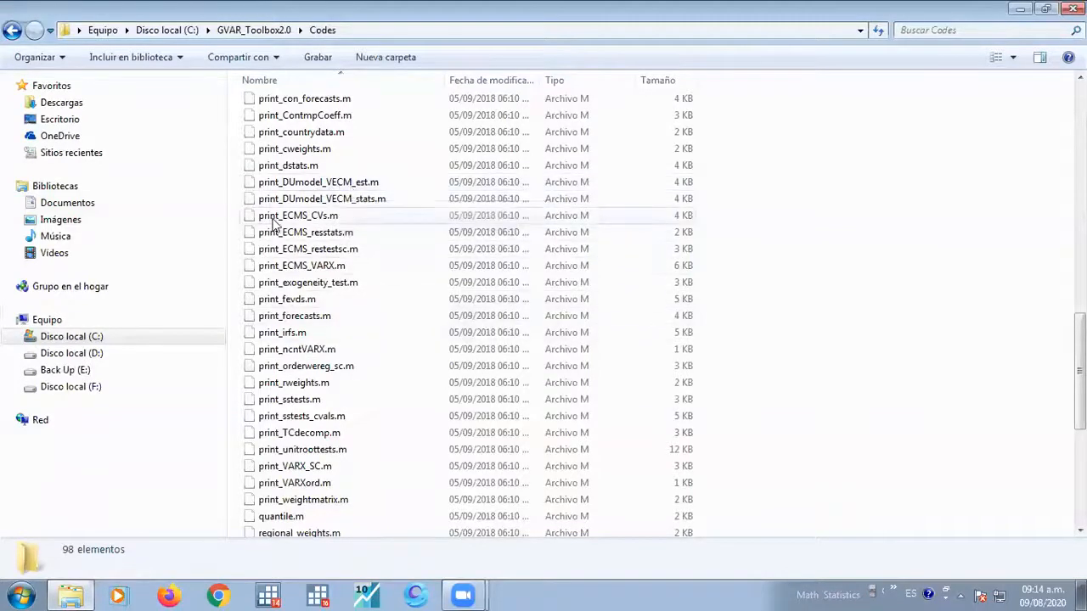
mouse_move(339, 350)
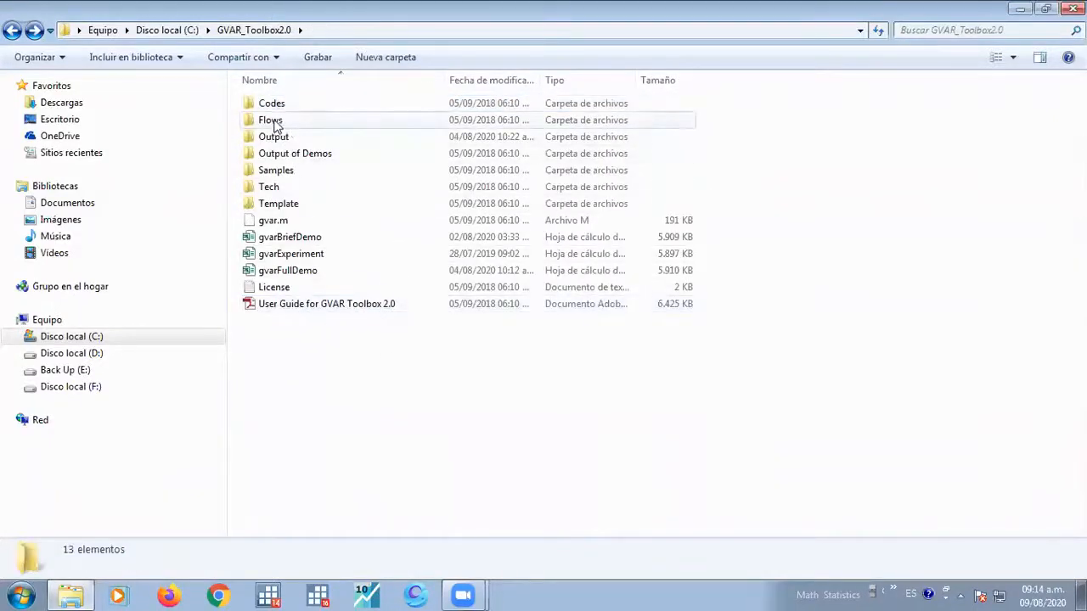
mouse_move(292, 126)
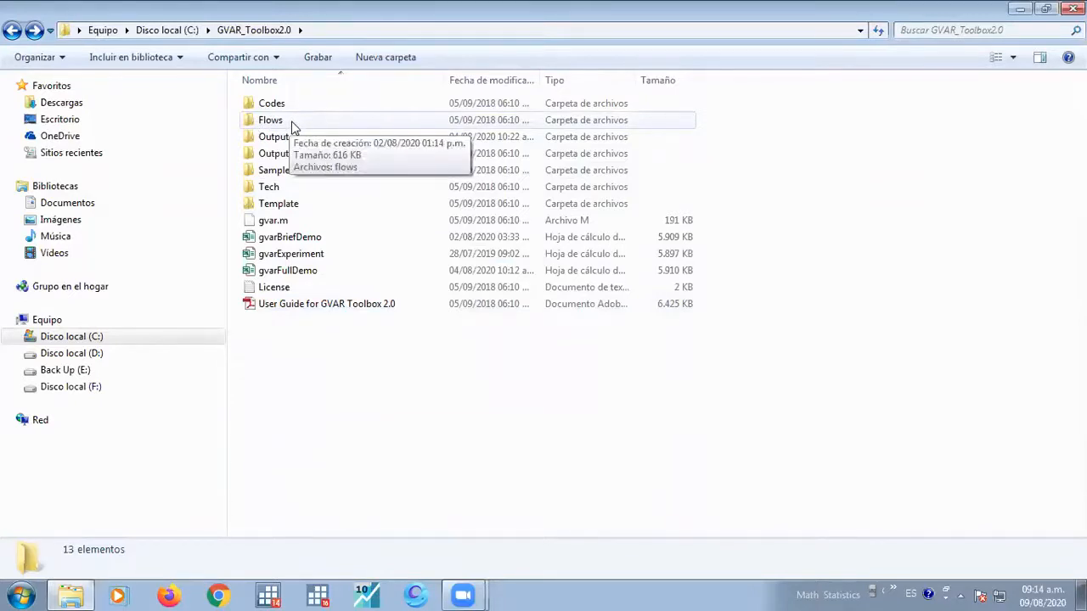
mouse_move(303, 105)
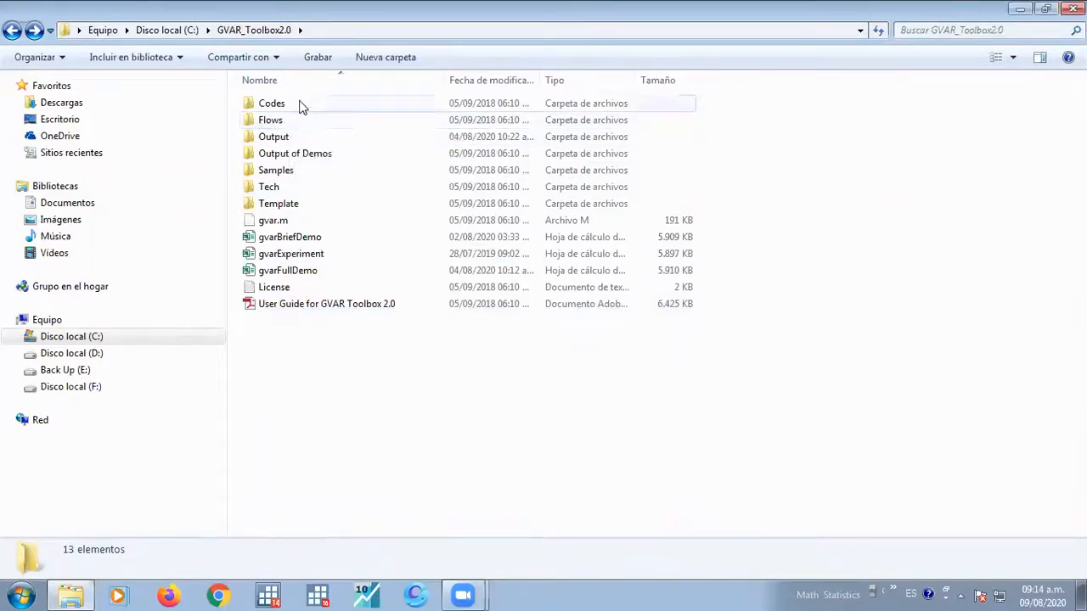
double_click(326, 303)
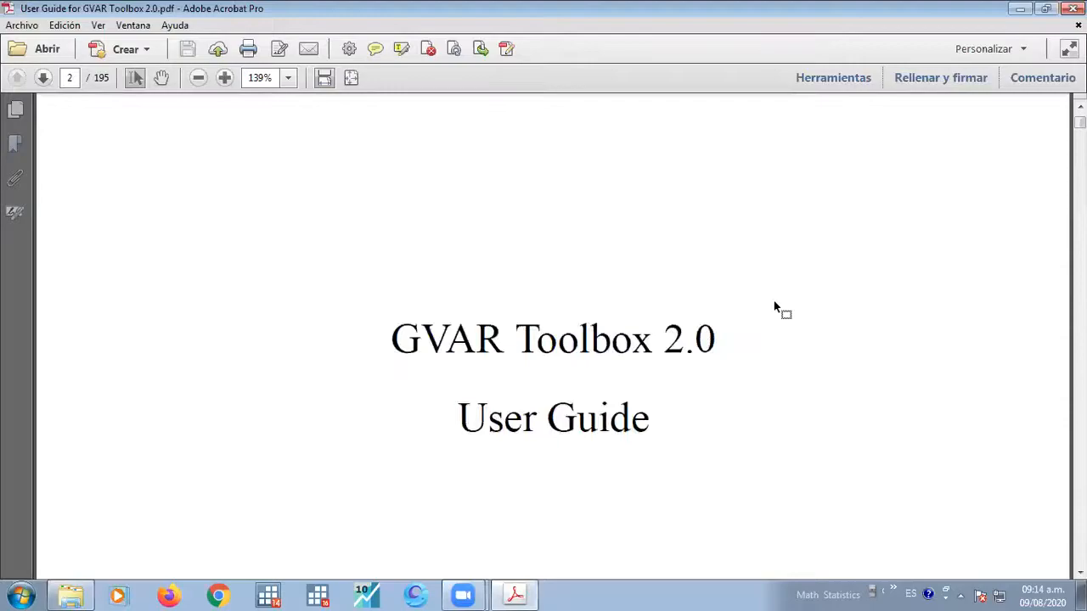
Scroll from the guide's title page down to the Contents page
scroll("down", 3)
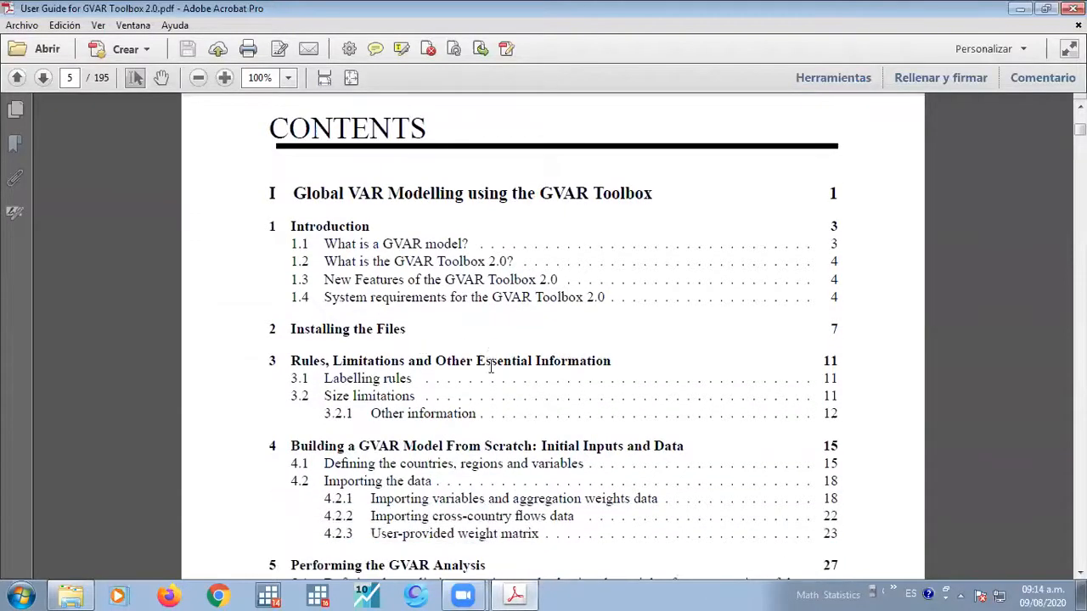
Select the 'Econometric Methods' entry under Technical Appendices in the contents
double_click(411, 261)
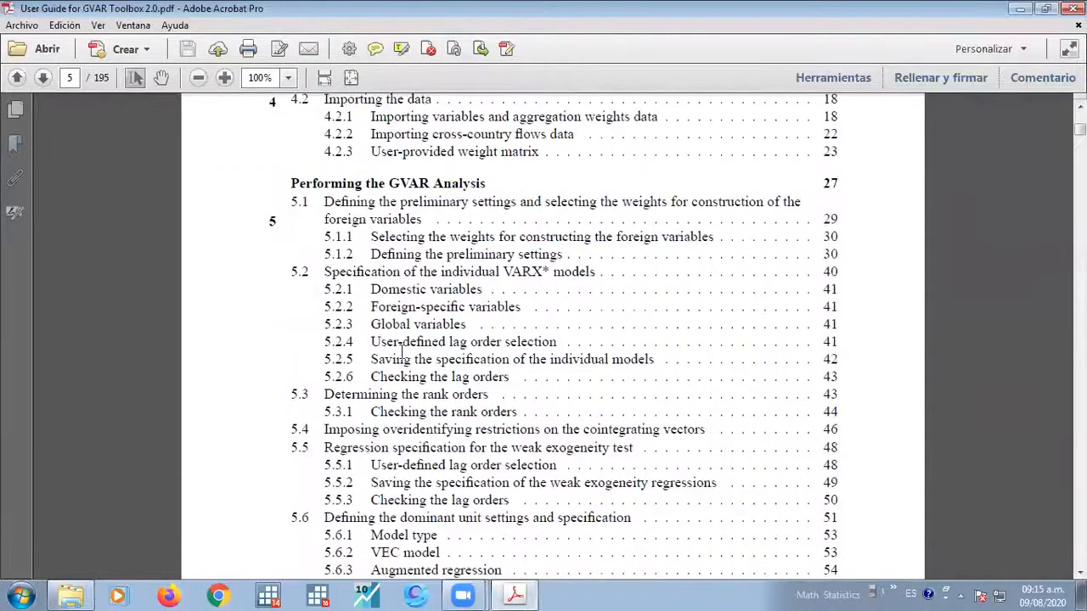
left_click(41, 78)
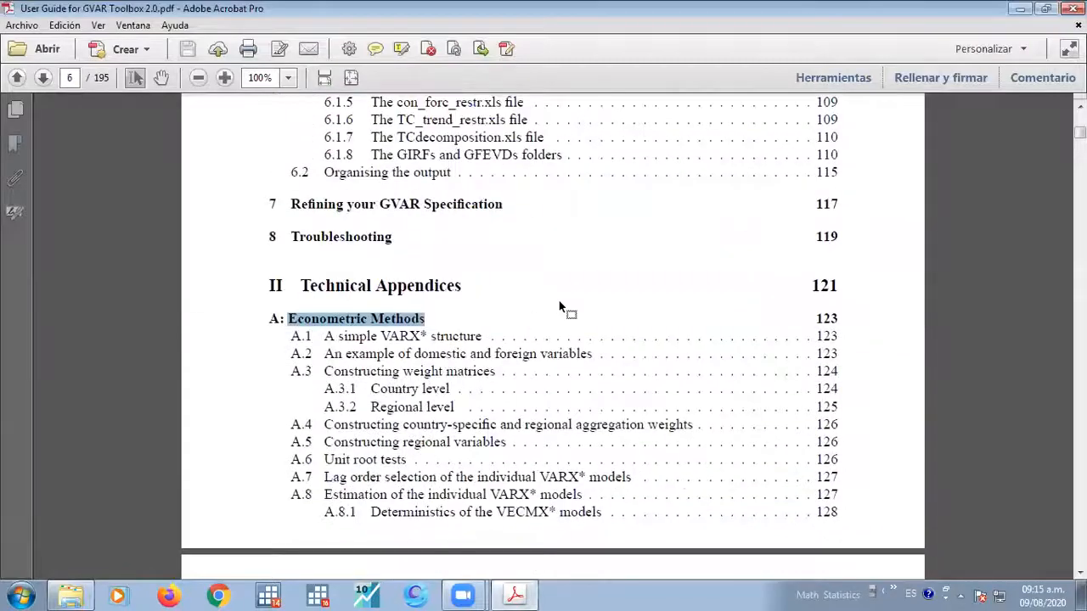
Search for 'Econometric Methods' to jump to the appendix on page 137, then dismiss the search box
key("Ctrl+f")
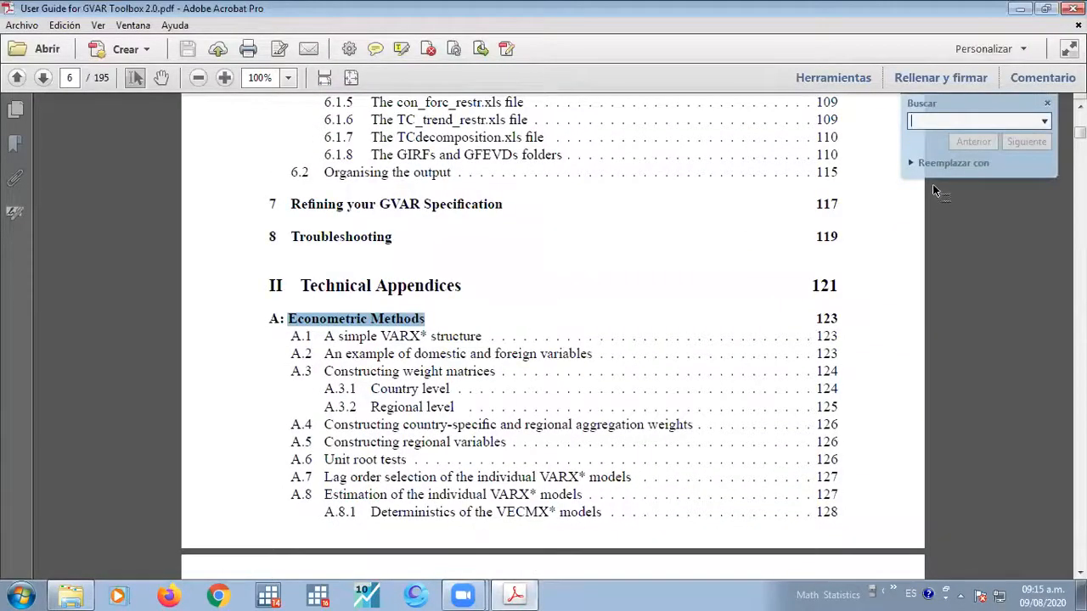
type("Econometric Methods")
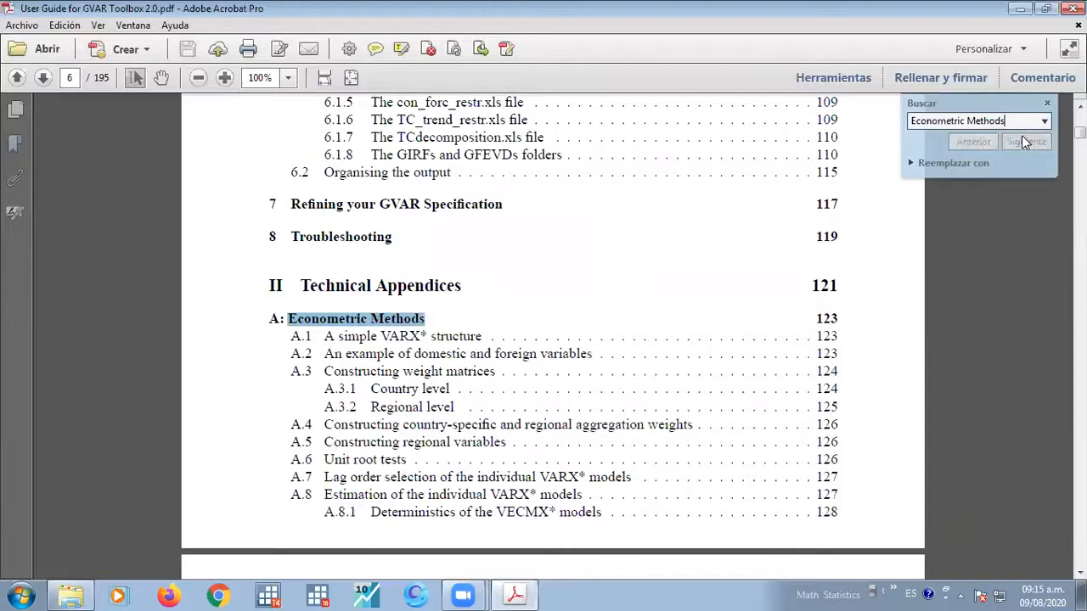
left_click(1026, 141)
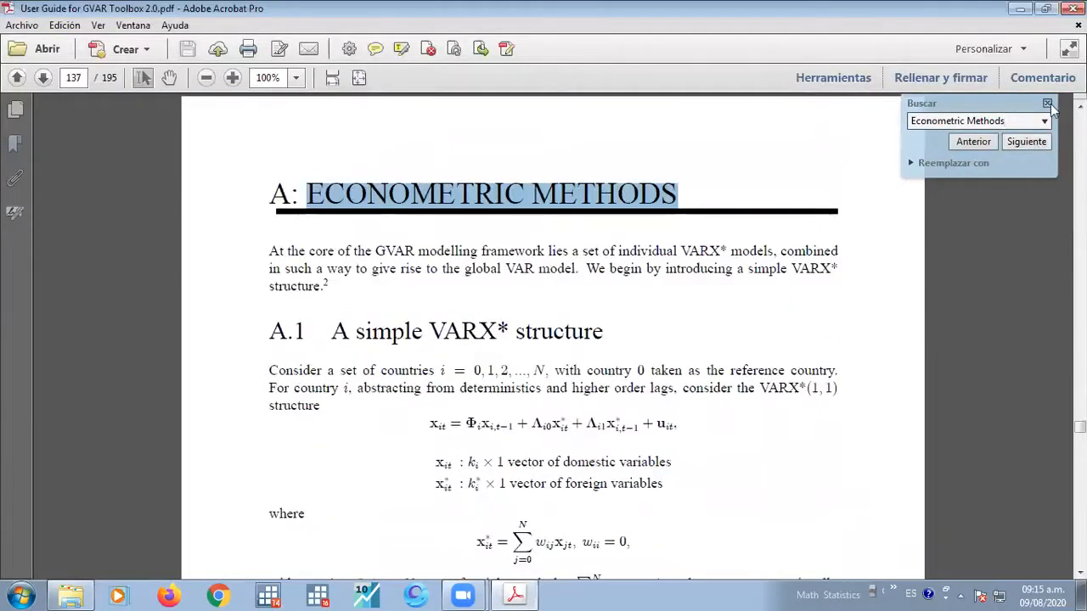
left_click(1043, 104)
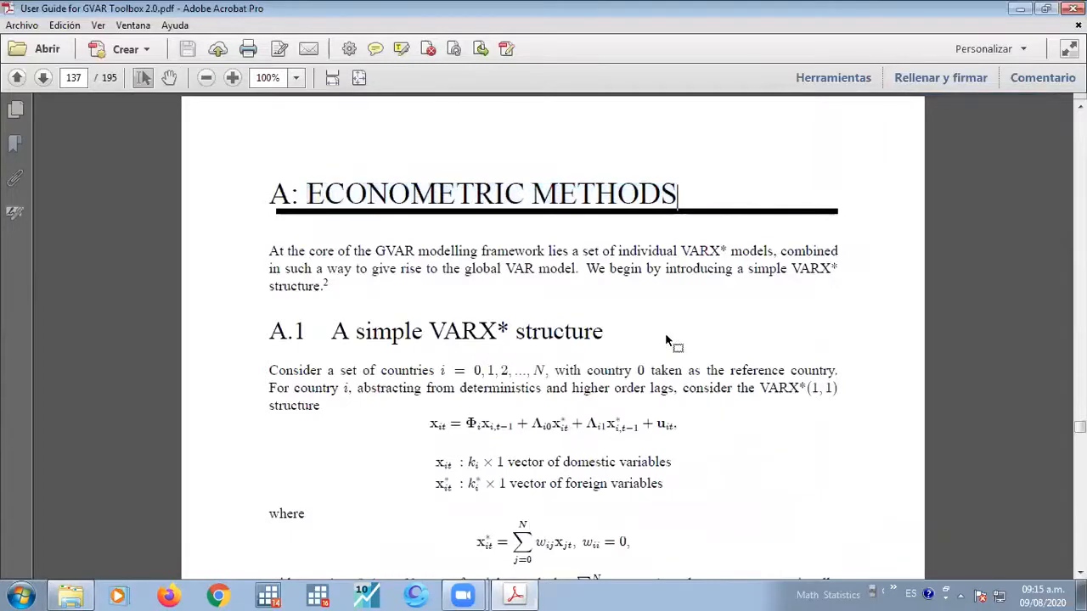
Zoom page 137 to 139% and select the word GVAR in the opening sentence
left_click(231, 78)
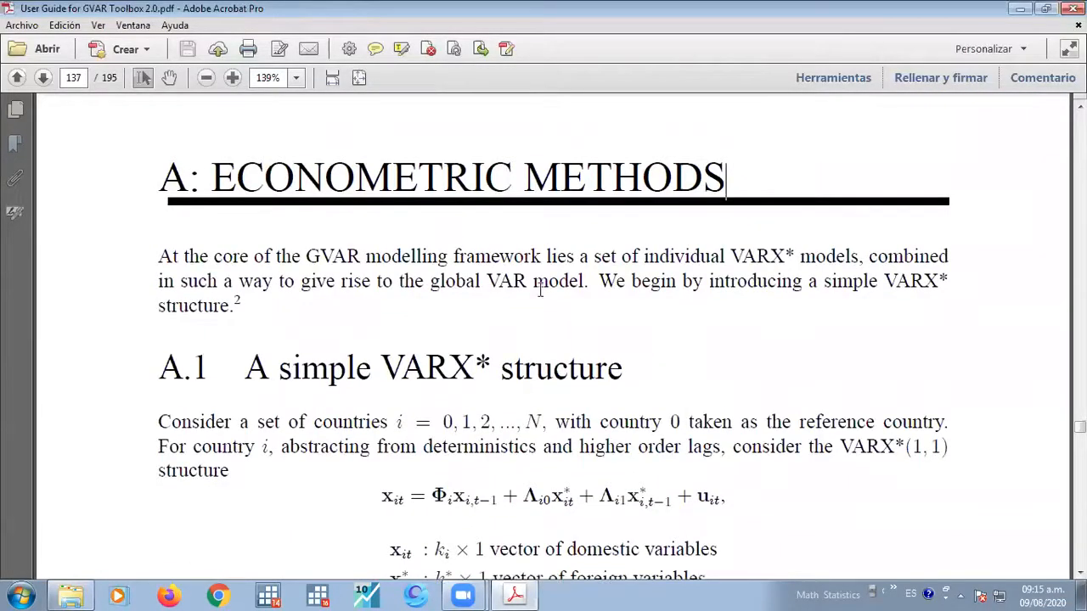
mouse_move(314, 248)
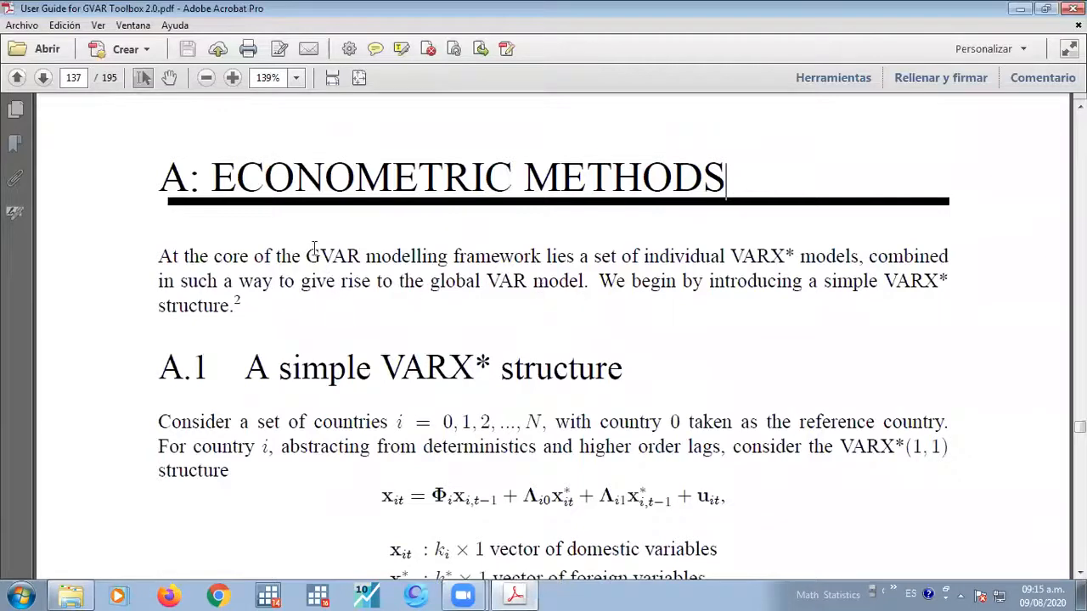
double_click(330, 255)
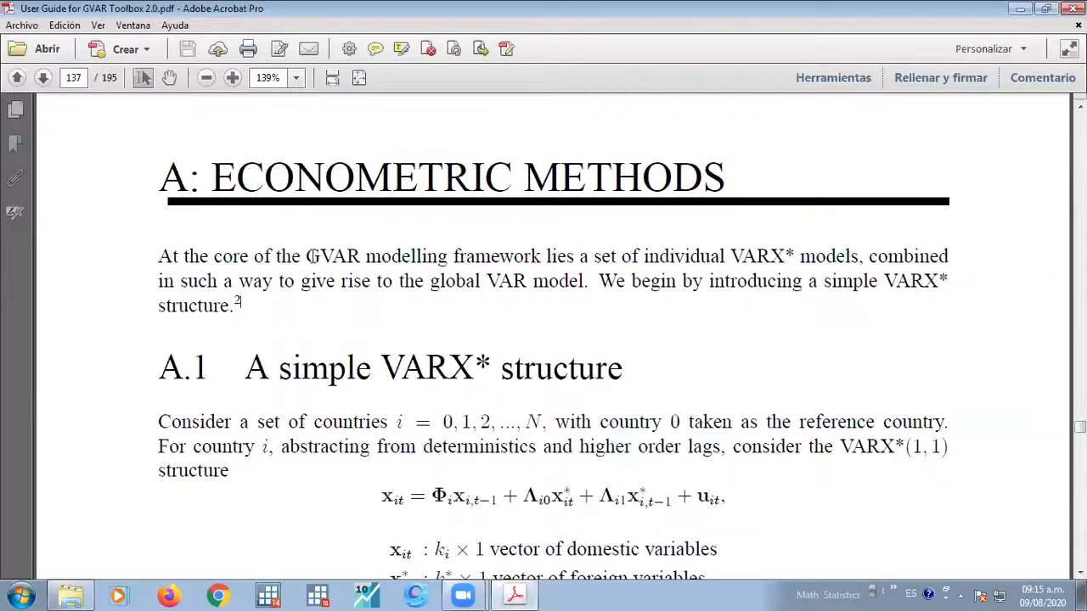
double_click(332, 255)
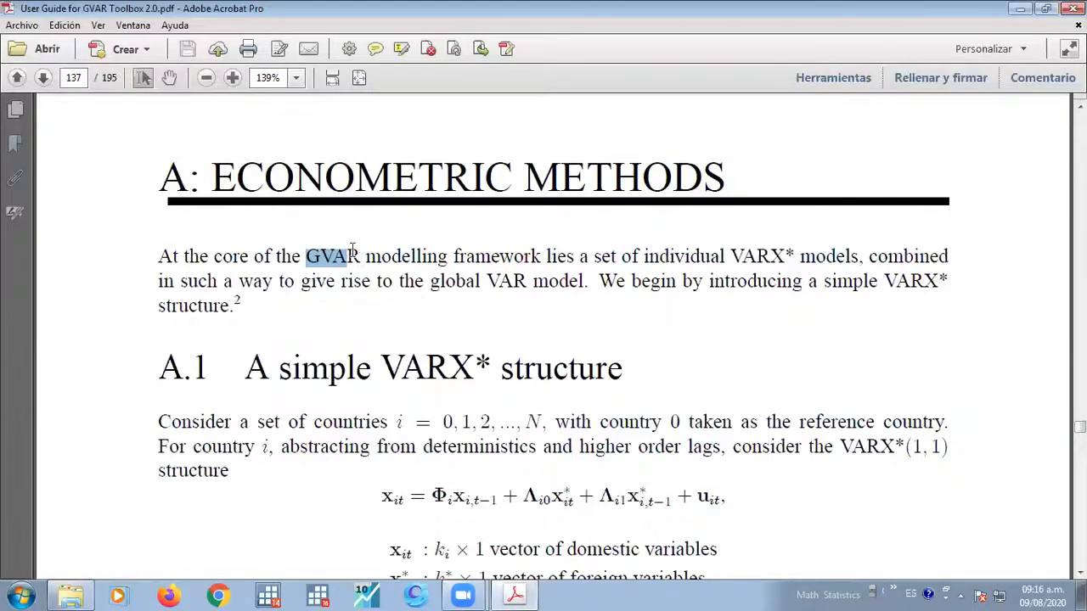
left_click(358, 255)
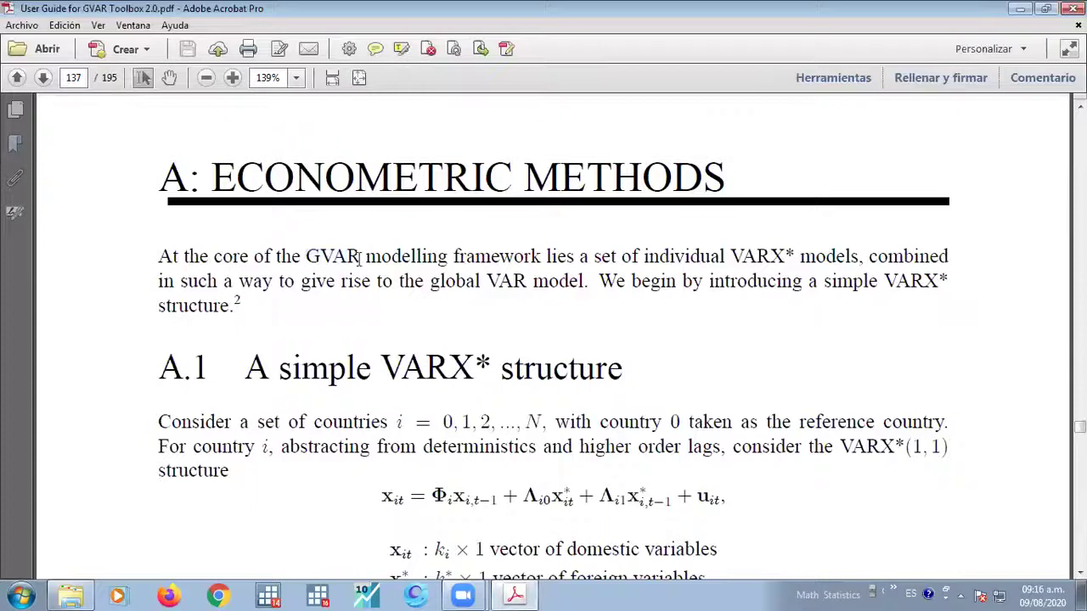
mouse_move(516, 257)
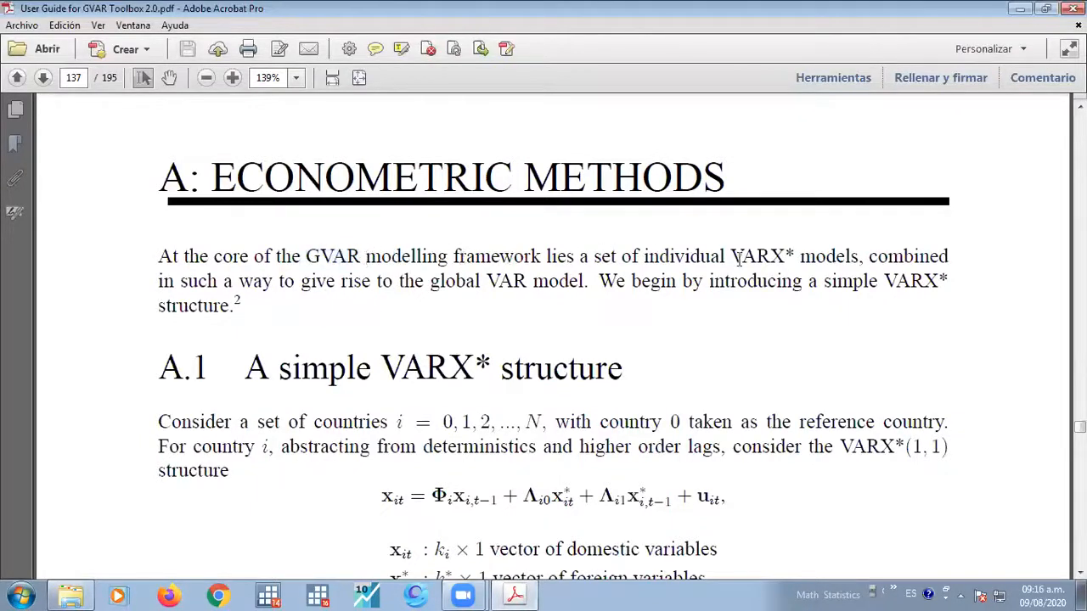
double_click(754, 256)
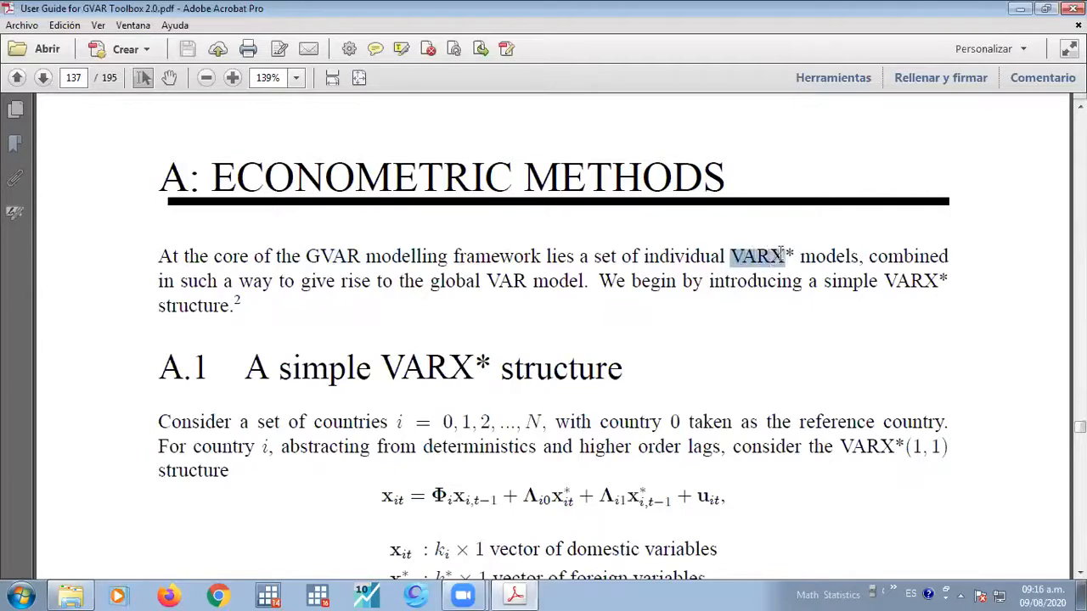
left_click(775, 255)
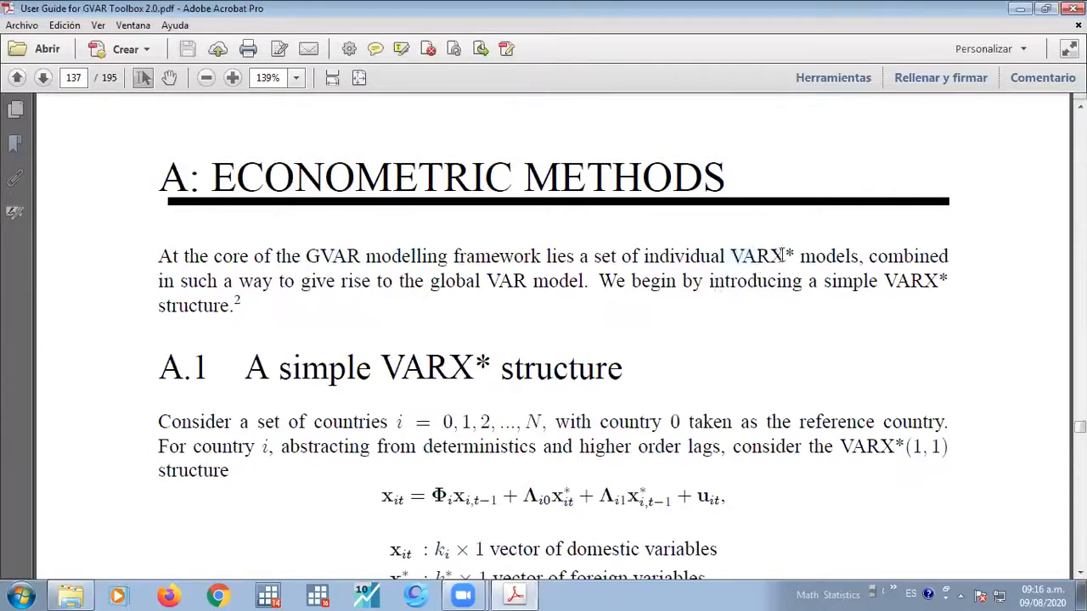
mouse_move(741, 258)
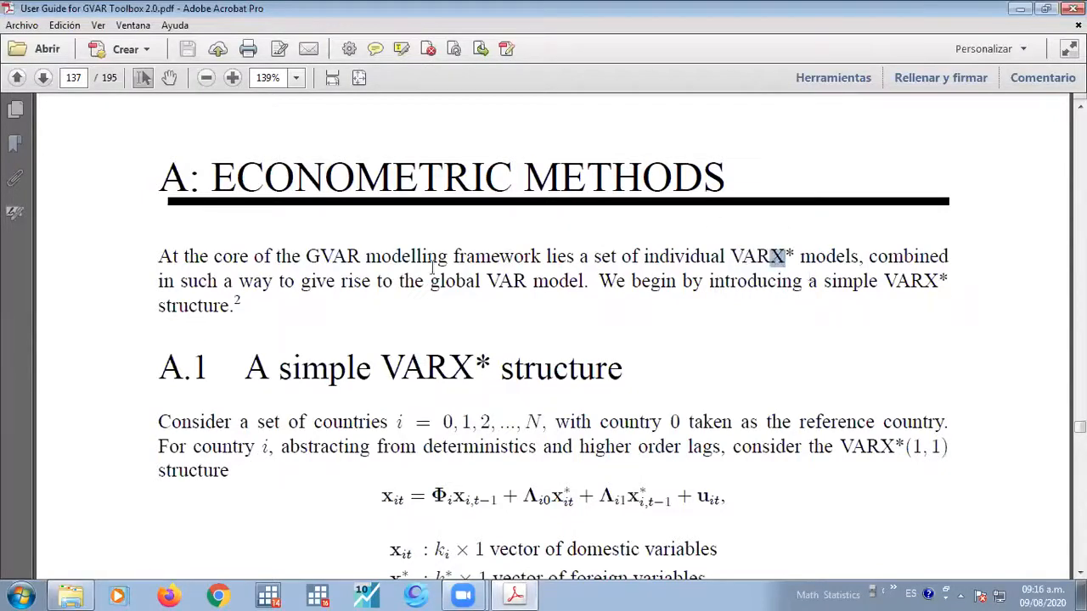
double_click(333, 255)
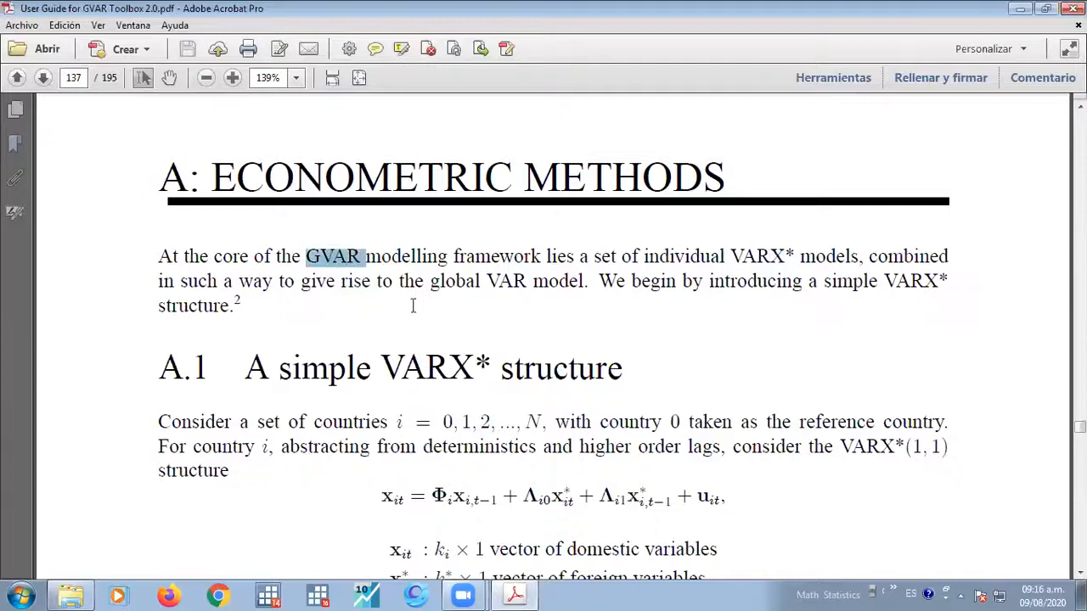
mouse_move(788, 253)
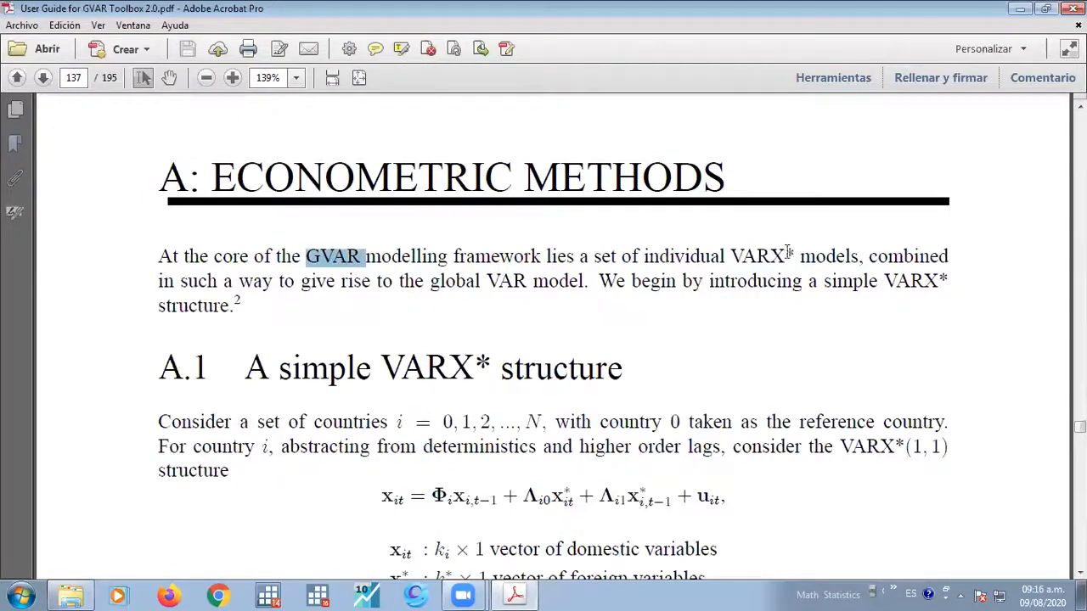